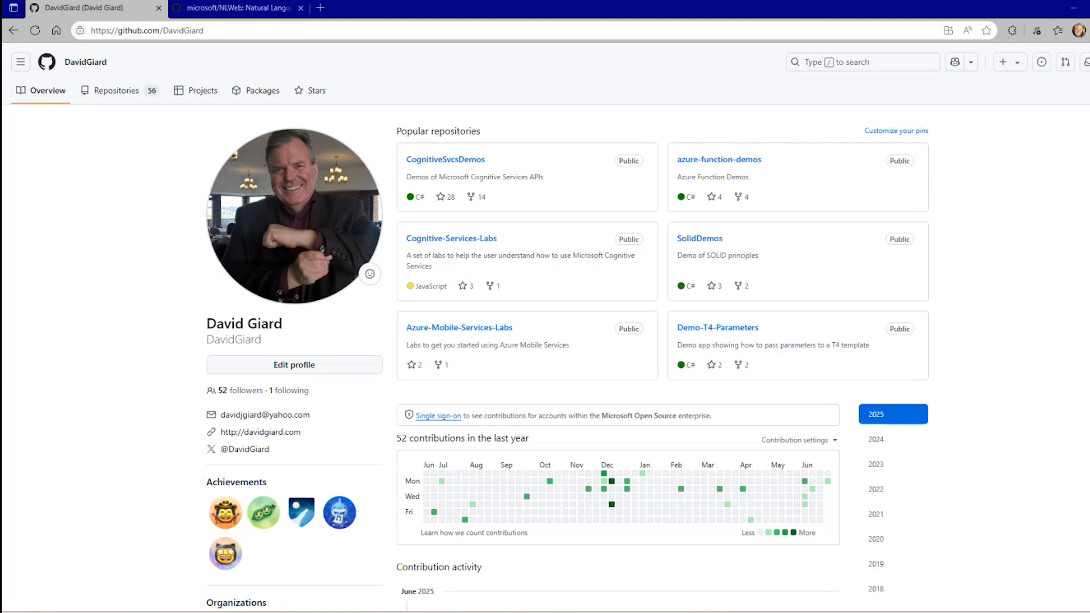
{"action": "mouse_move", "coordinate": [128, 318]}
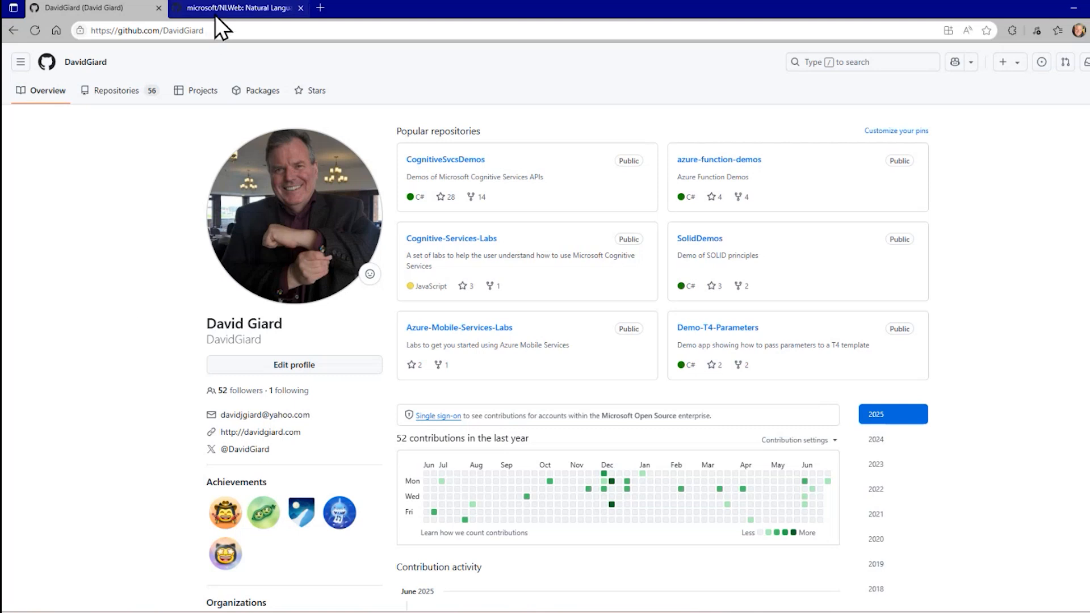
Bring up the microsoft/NLWeb repository page with its file list.
{"action": "left_click", "coordinate": [236, 8]}
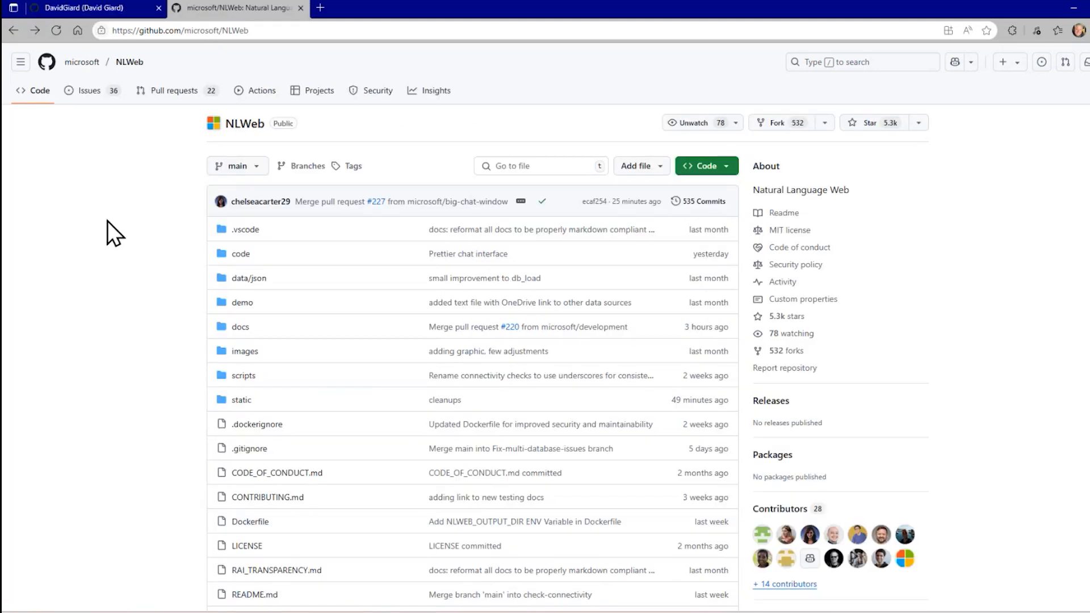
{"action": "mouse_move", "coordinate": [128, 62]}
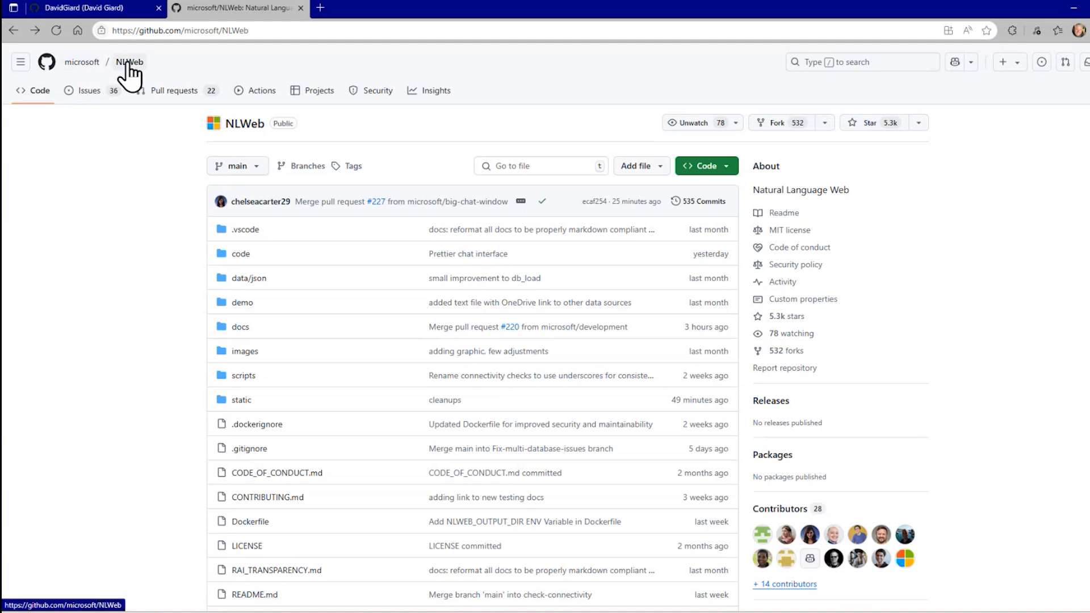
{"action": "mouse_move", "coordinate": [135, 214]}
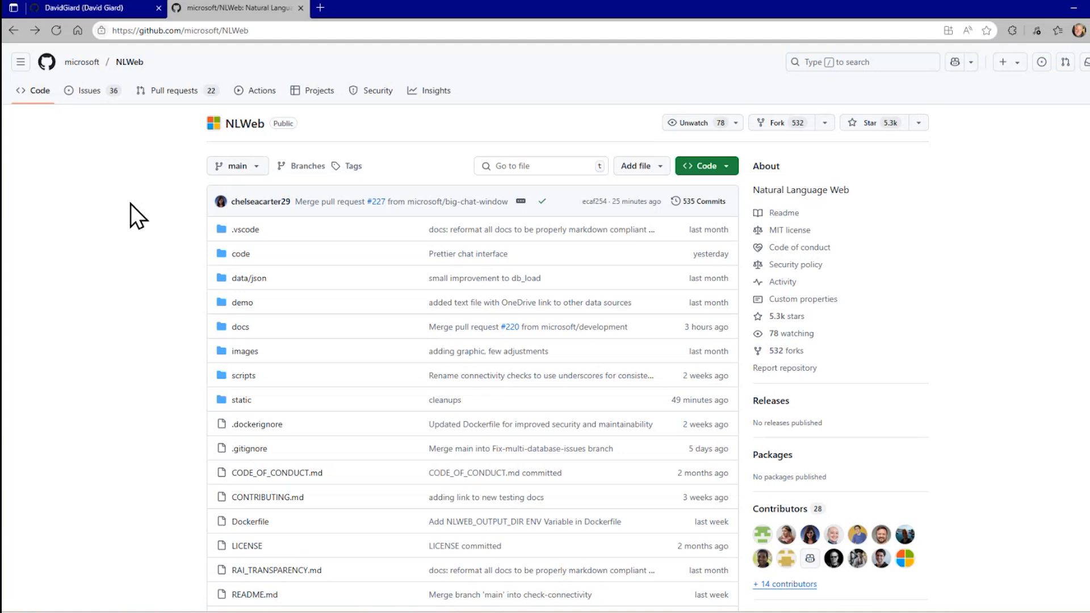
{"action": "mouse_move", "coordinate": [268, 206]}
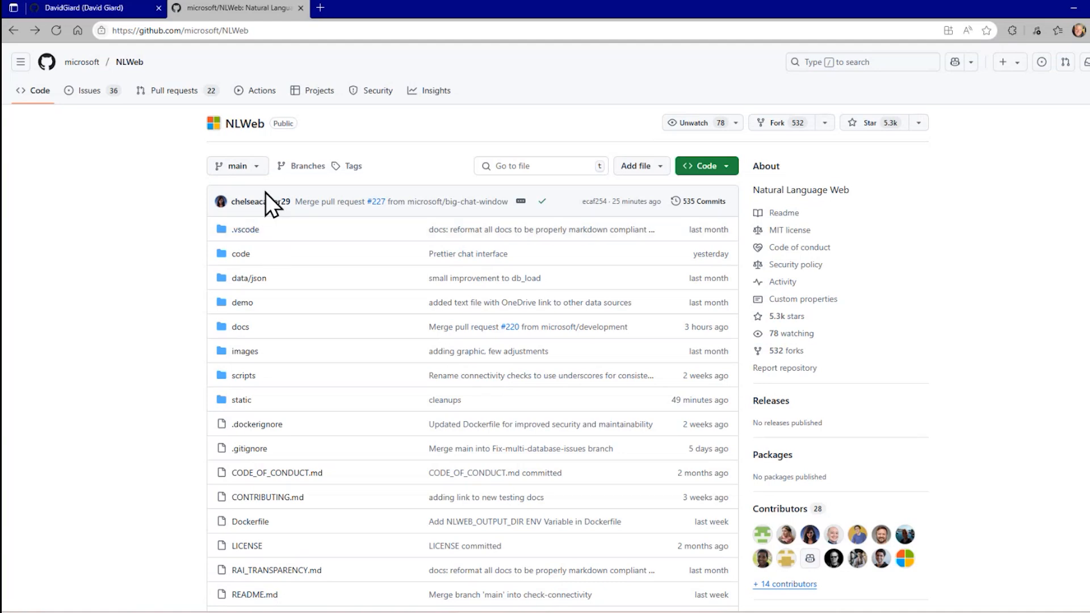
{"action": "mouse_move", "coordinate": [160, 271]}
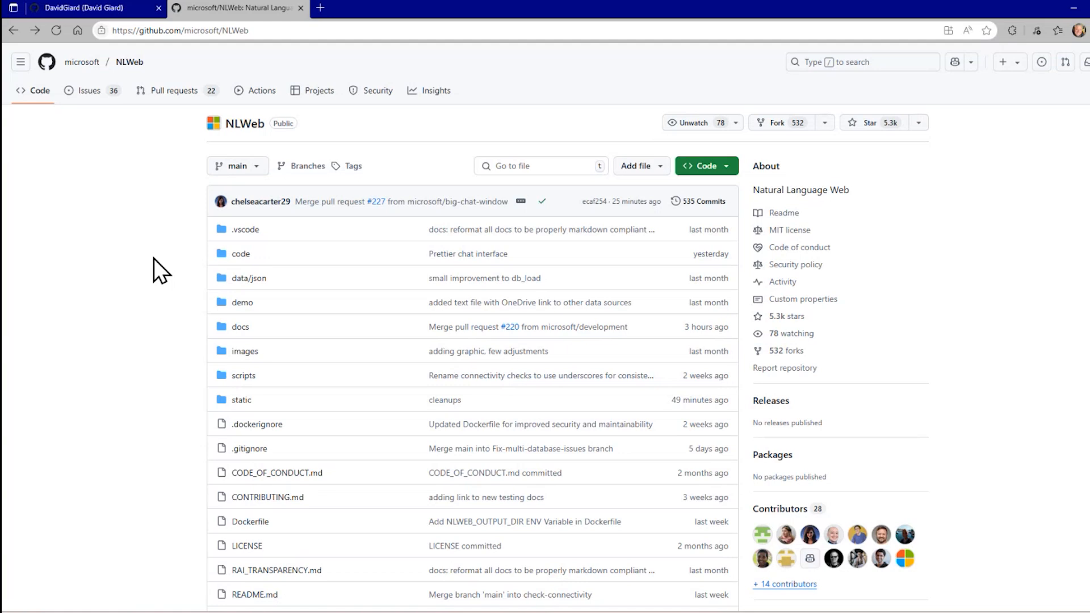
{"action": "mouse_move", "coordinate": [277, 264]}
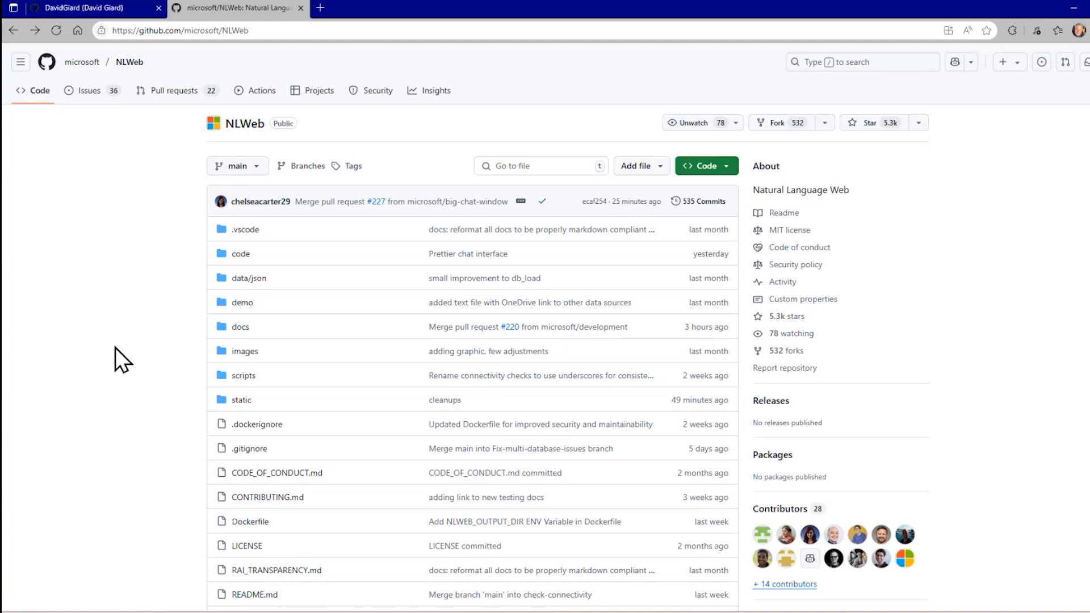
{"action": "mouse_move", "coordinate": [779, 123]}
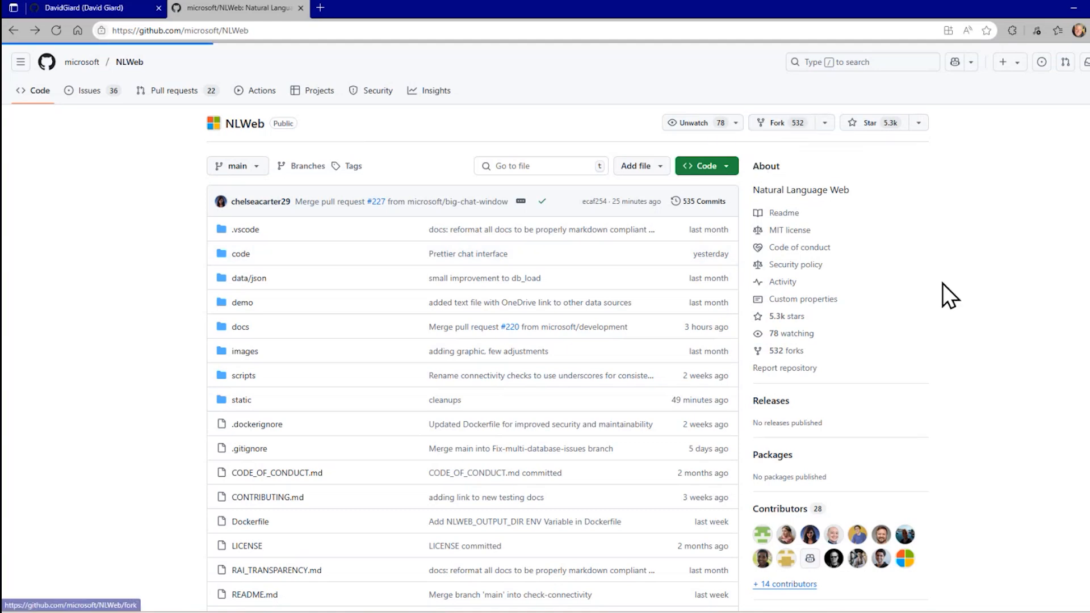
Fork microsoft/NLWeb into the personal account as NLWeb, copying only the main branch.
{"action": "left_click", "coordinate": [777, 123]}
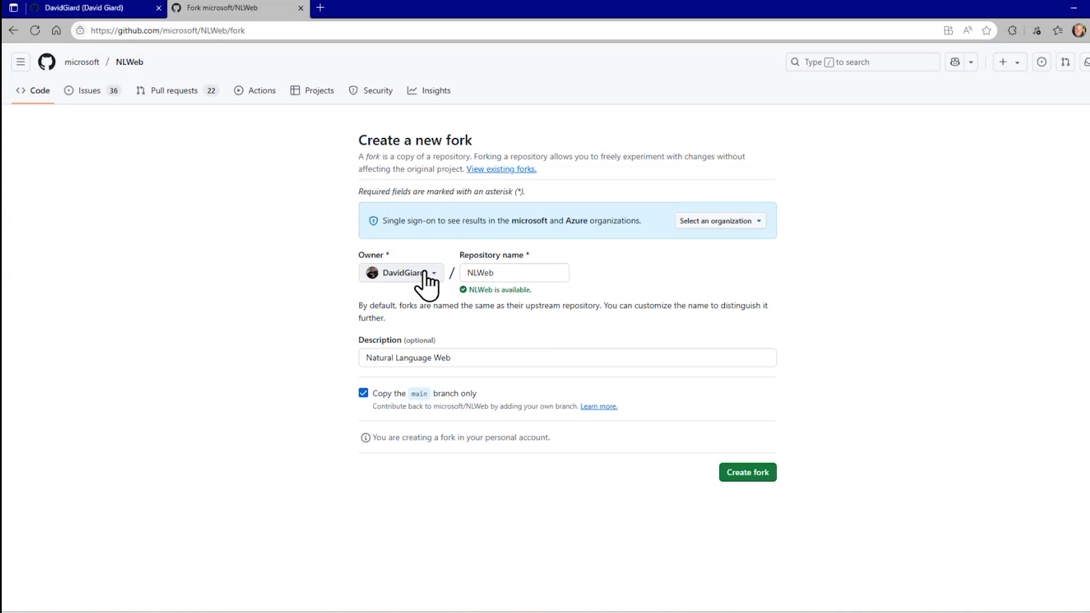
{"action": "mouse_move", "coordinate": [499, 295]}
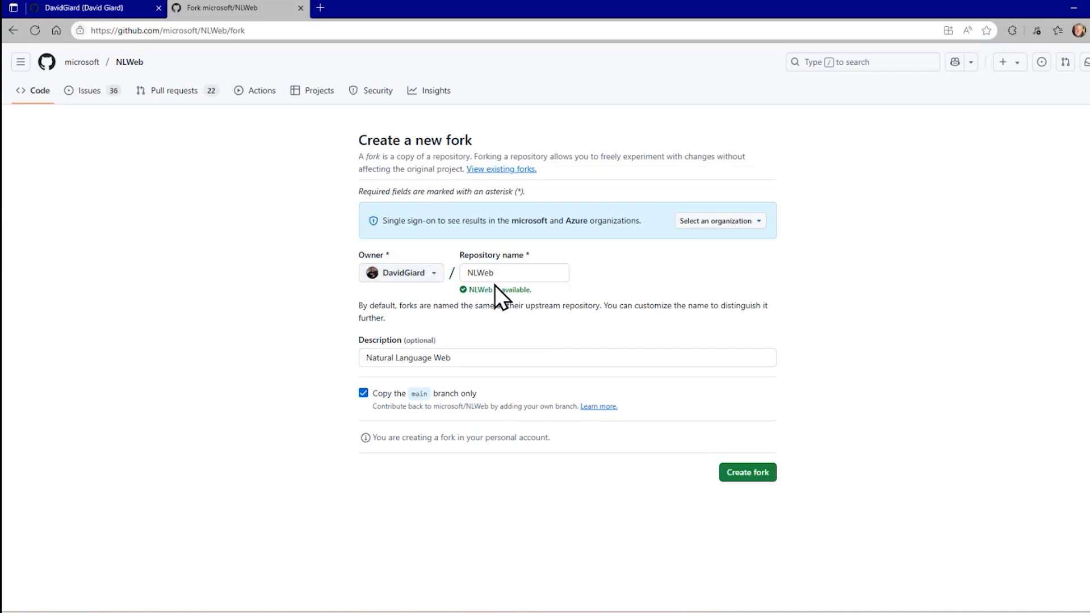
{"action": "left_click", "coordinate": [513, 273]}
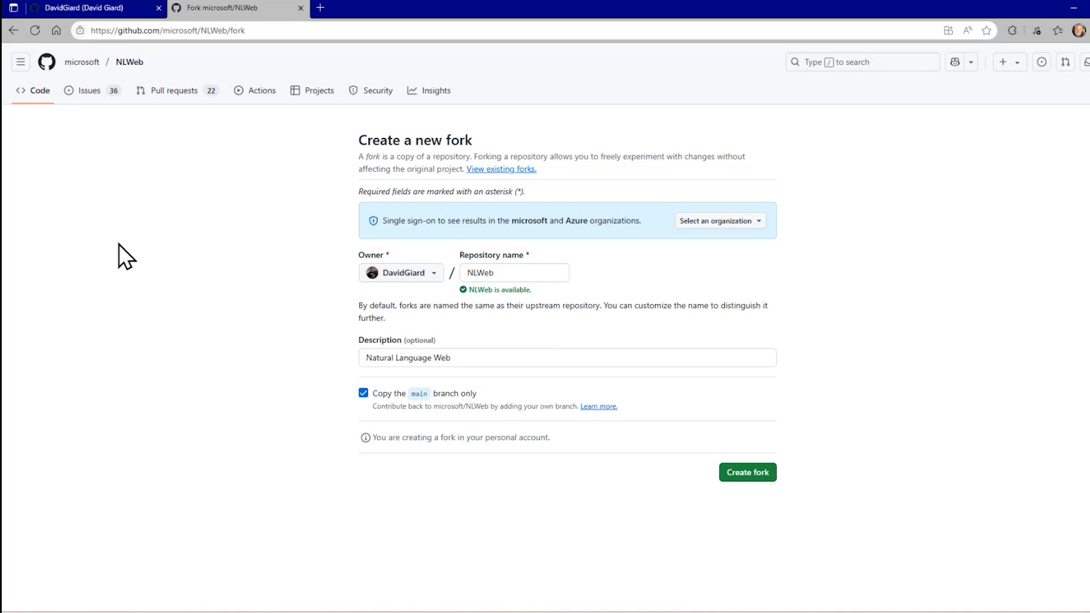
{"action": "mouse_move", "coordinate": [854, 300]}
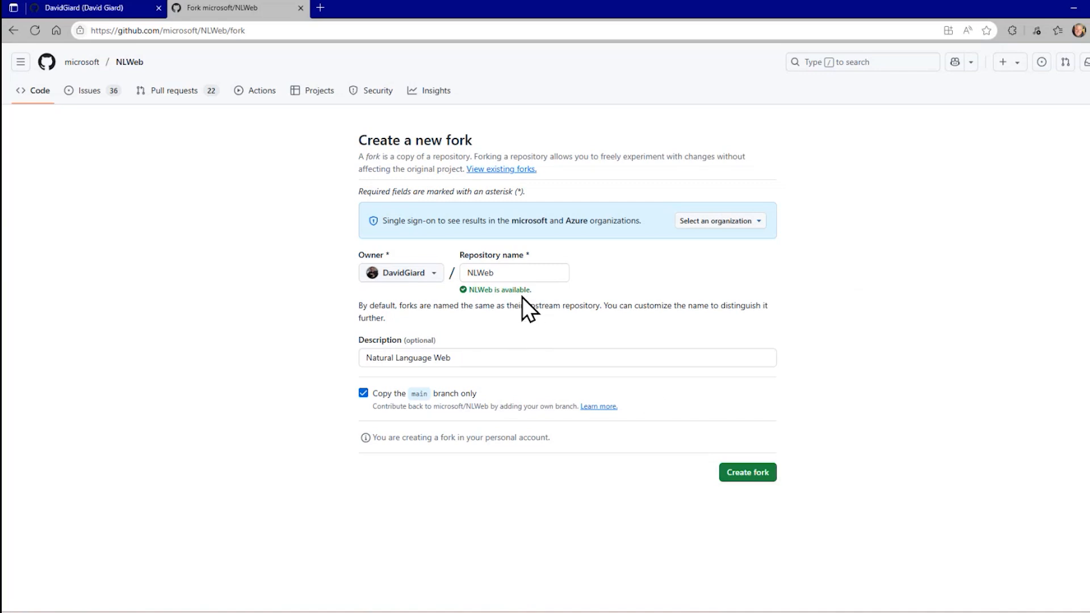
{"action": "mouse_move", "coordinate": [354, 308]}
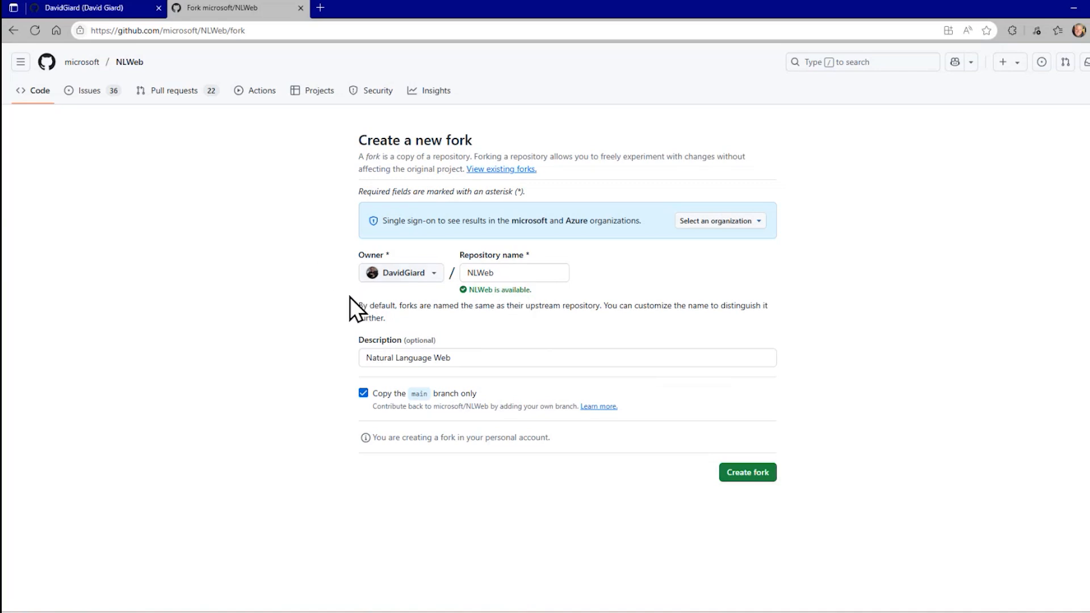
{"action": "mouse_move", "coordinate": [321, 348]}
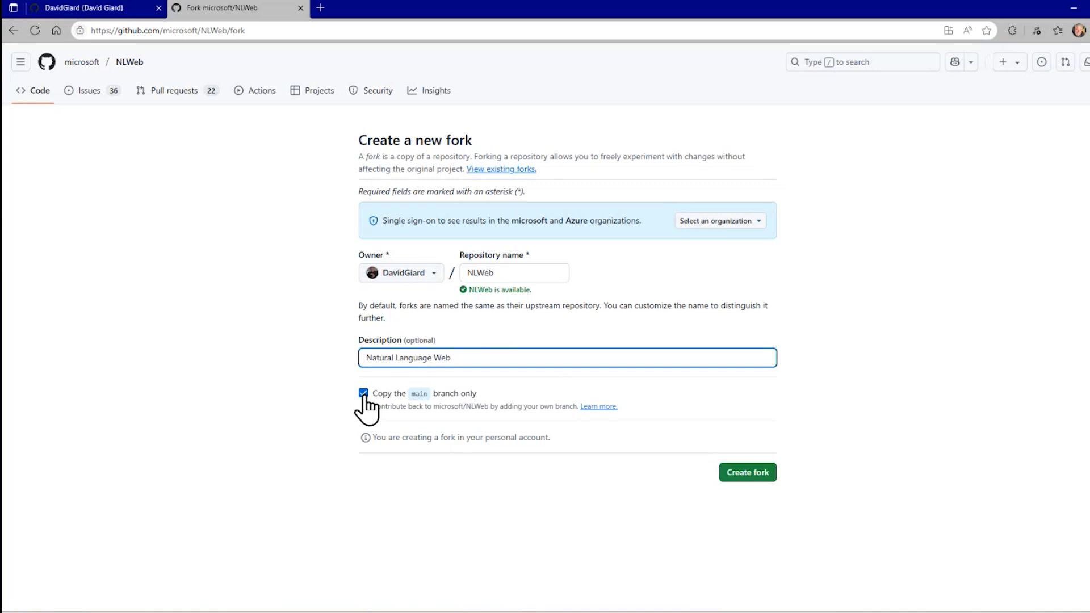
{"action": "mouse_move", "coordinate": [318, 408]}
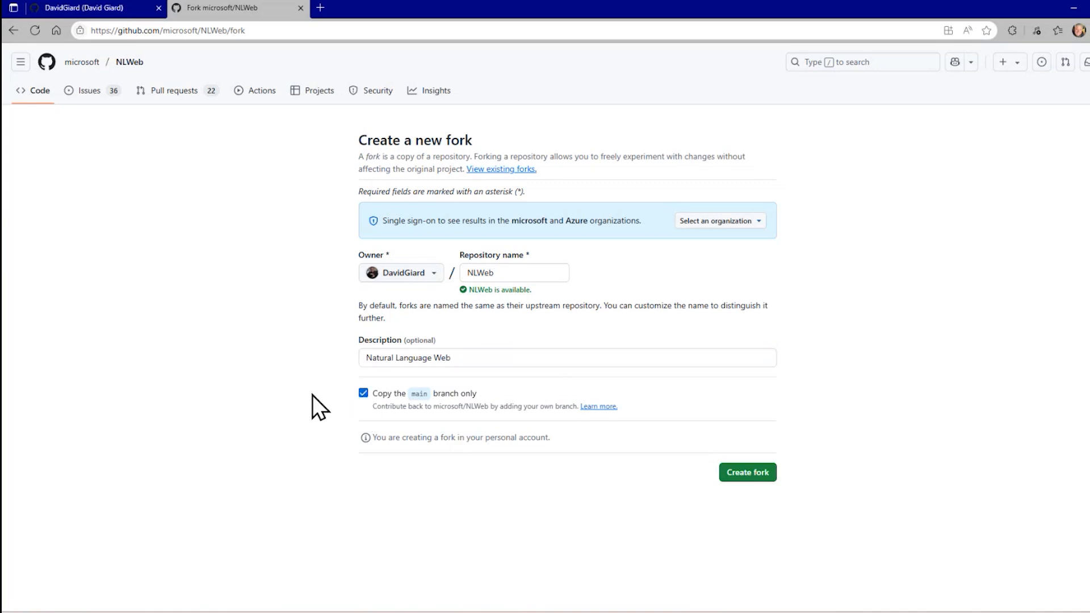
{"action": "mouse_move", "coordinate": [448, 405]}
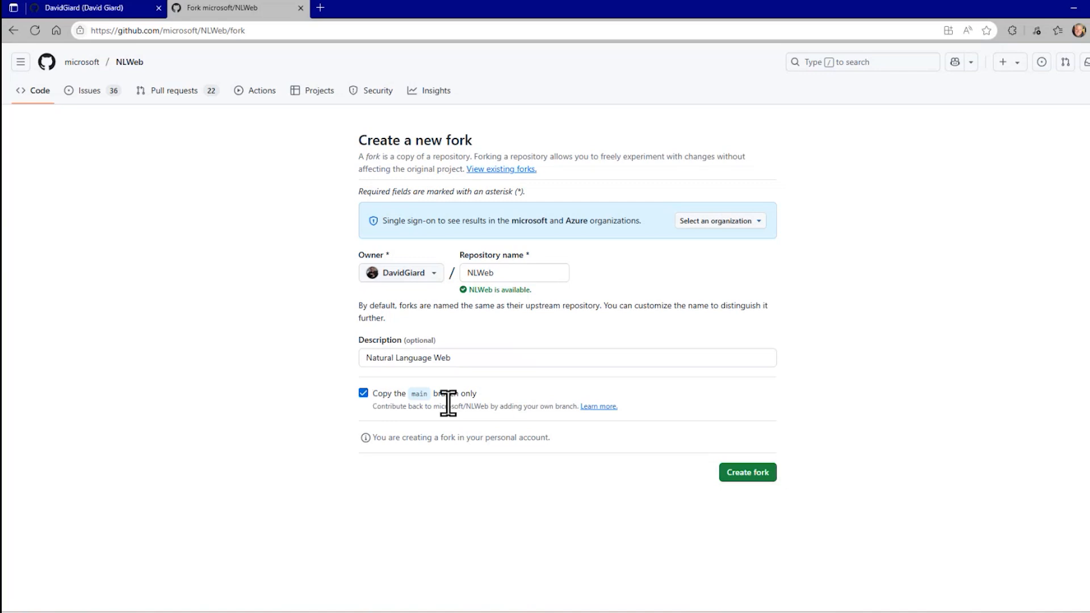
{"action": "mouse_move", "coordinate": [392, 438]}
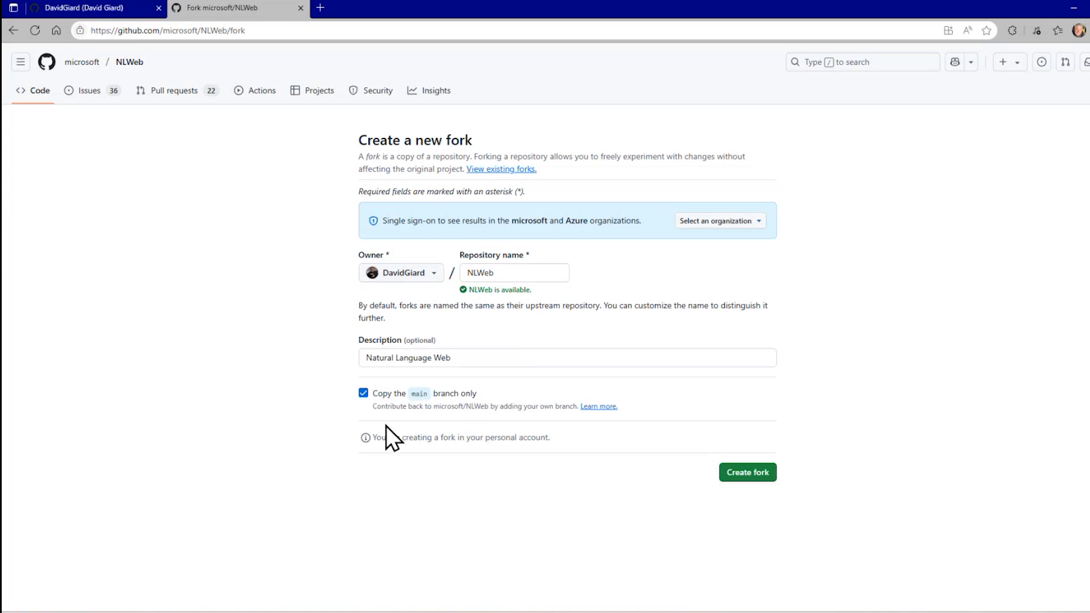
{"action": "left_click", "coordinate": [747, 473]}
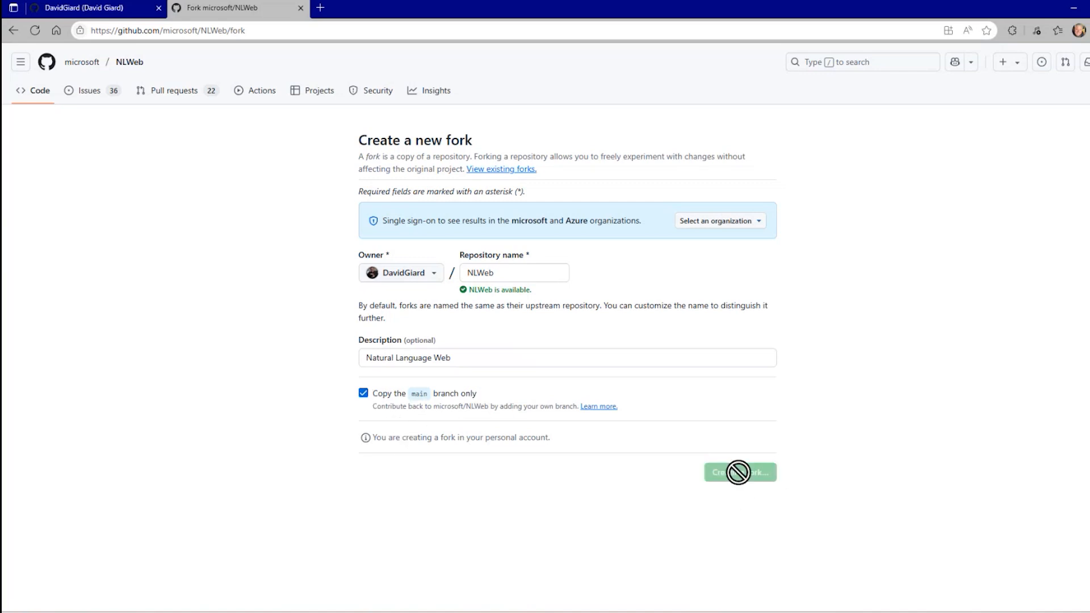
Open the DavidGiard/NLWeb fork from the account's repositories and browse its files down to README.md.
{"action": "left_click", "coordinate": [739, 472]}
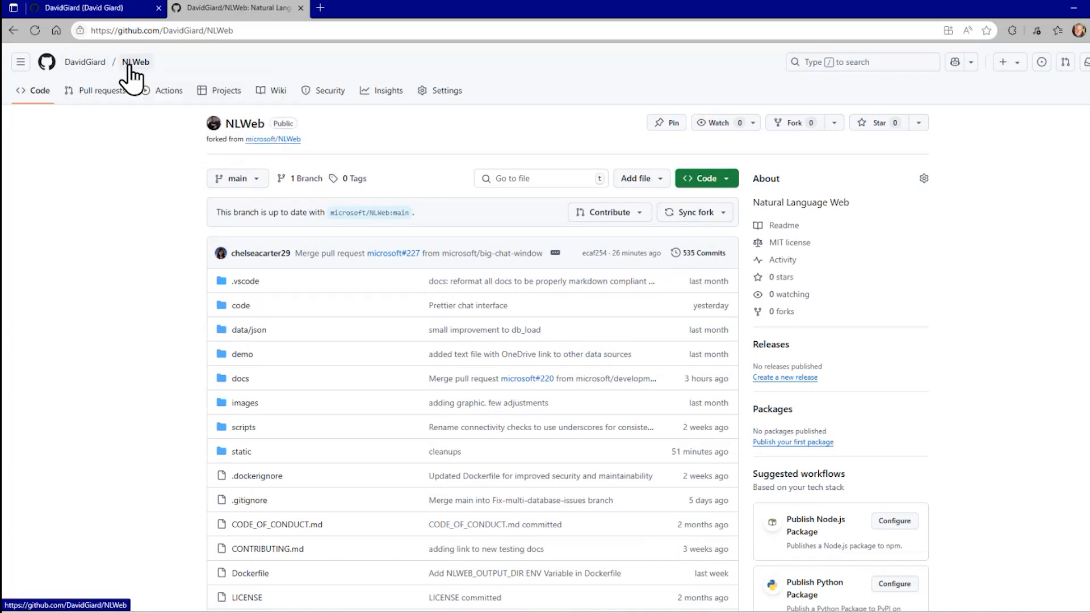
{"action": "left_click", "coordinate": [91, 8]}
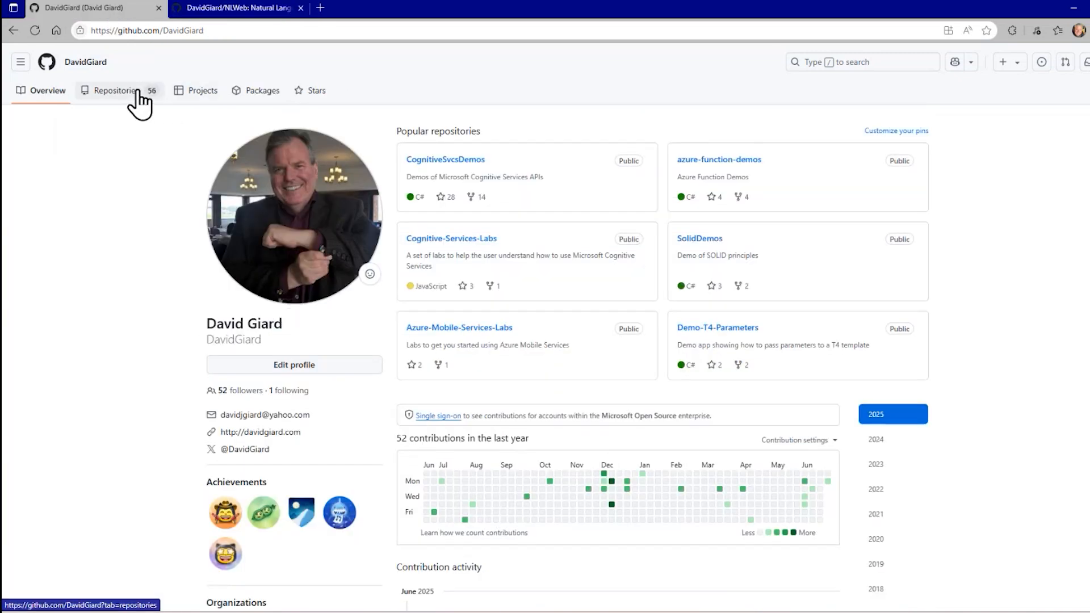
{"action": "left_click", "coordinate": [114, 91]}
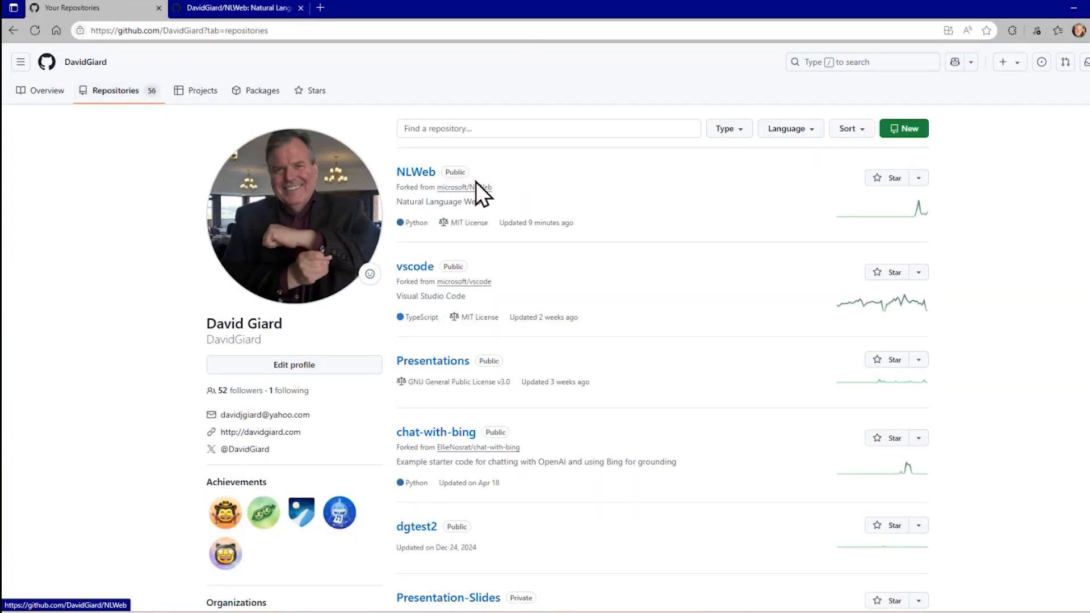
{"action": "left_click", "coordinate": [416, 171]}
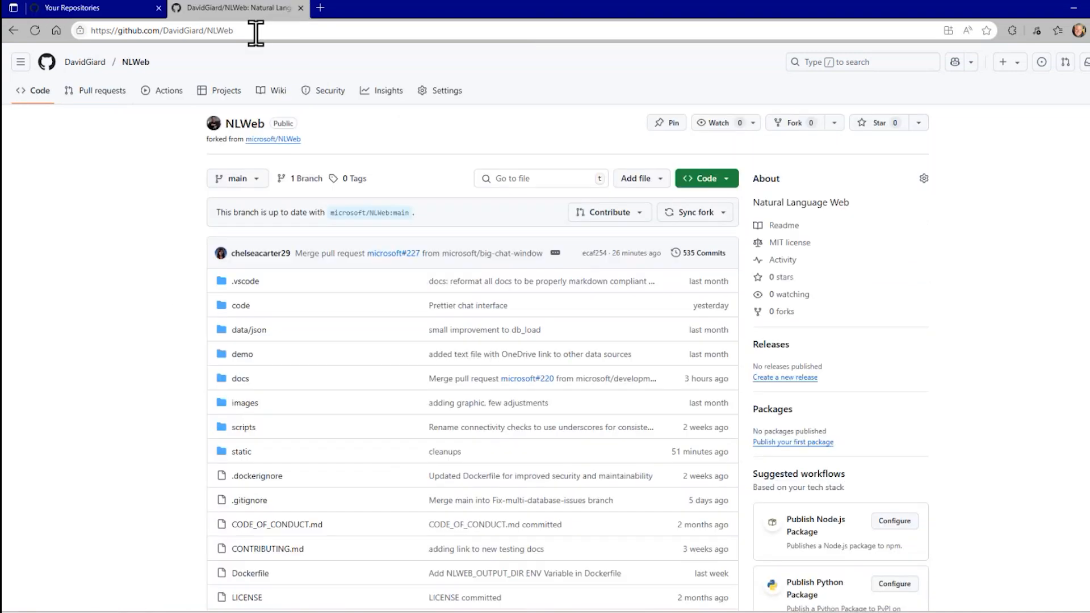
{"action": "mouse_move", "coordinate": [162, 364]}
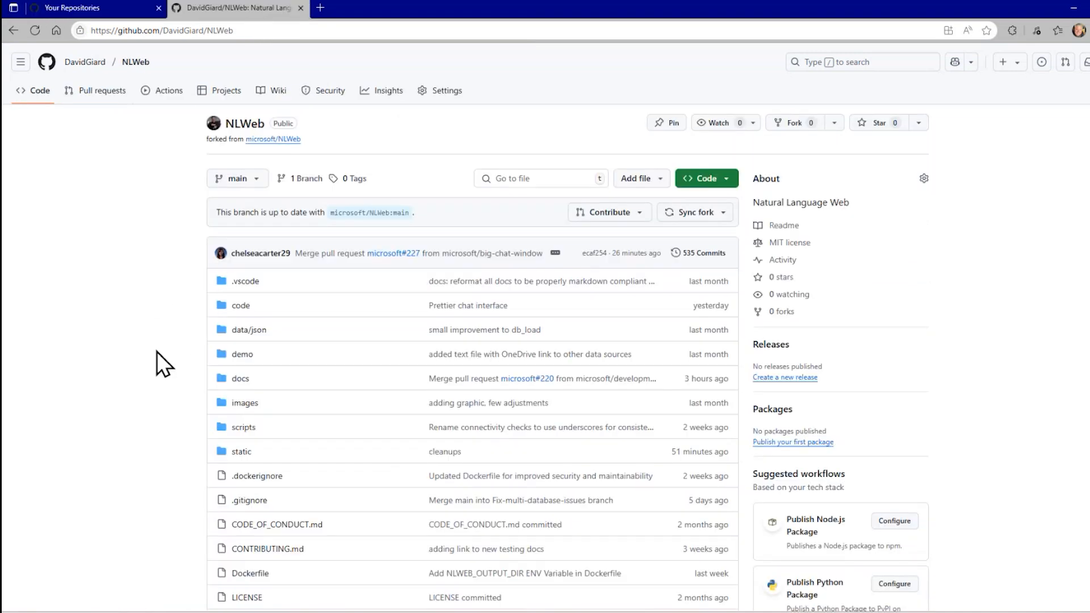
{"action": "scroll", "scroll_direction": "down", "scroll_amount": 3}
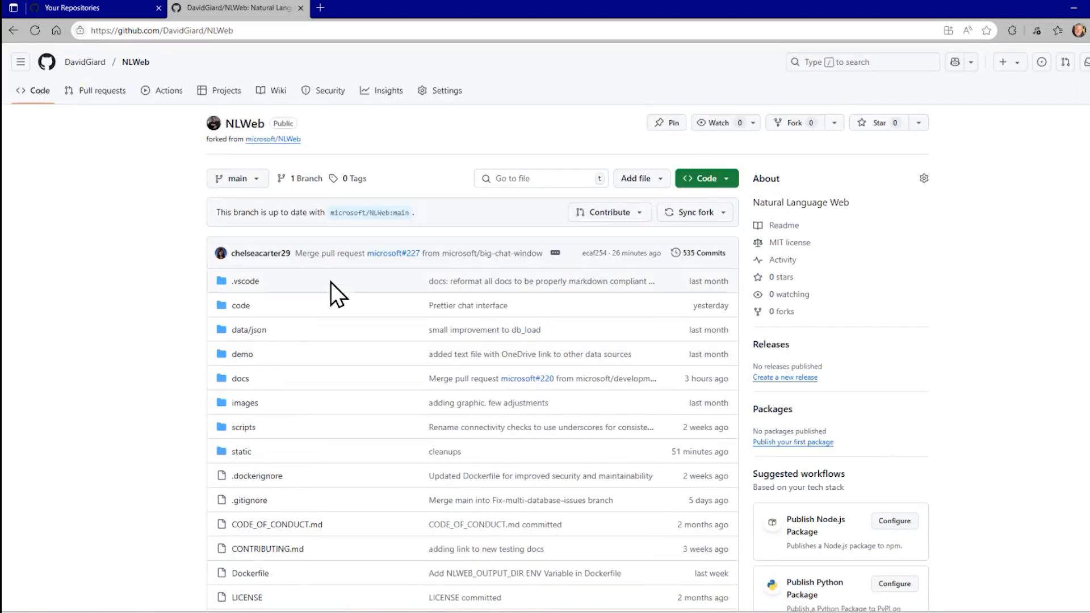
{"action": "mouse_move", "coordinate": [345, 293]}
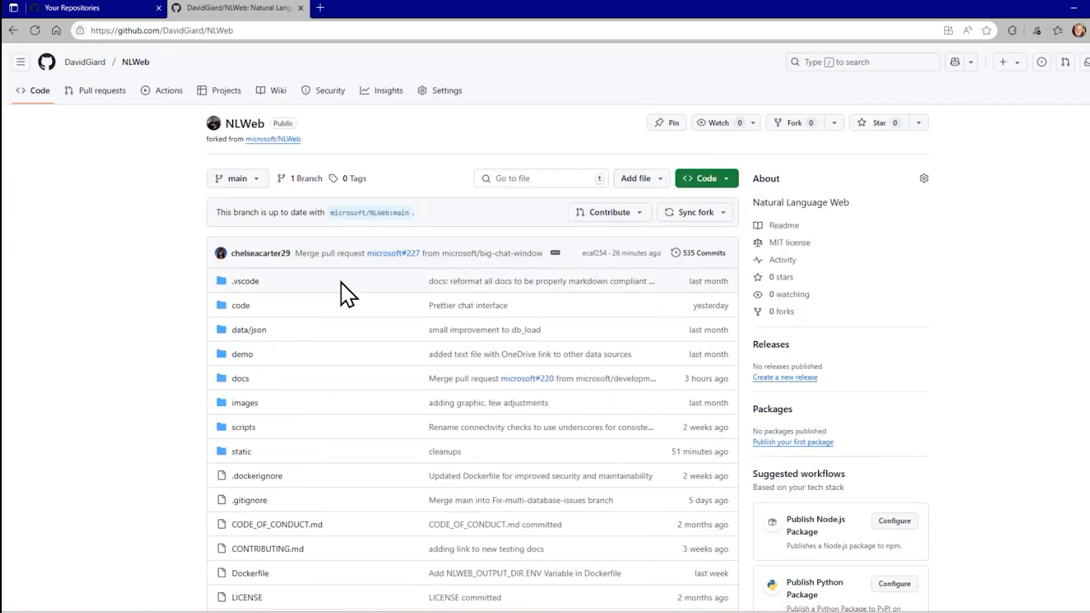
{"action": "scroll", "scroll_direction": "down", "scroll_amount": 3}
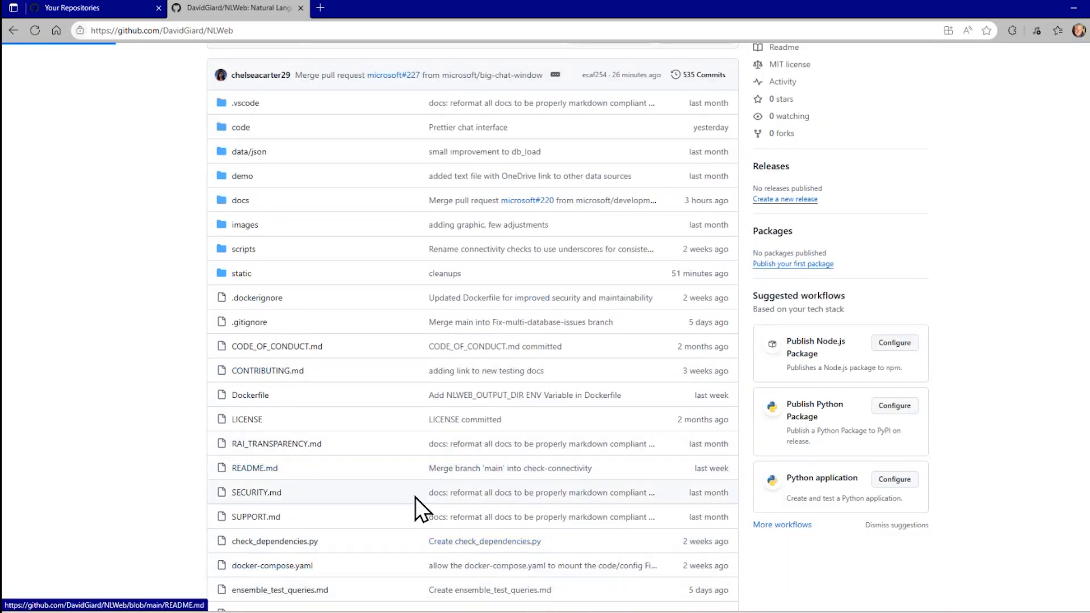
Edit README.md so the heading reads 'What is NLWeb?' and commit it directly to main.
{"action": "left_click", "coordinate": [255, 468]}
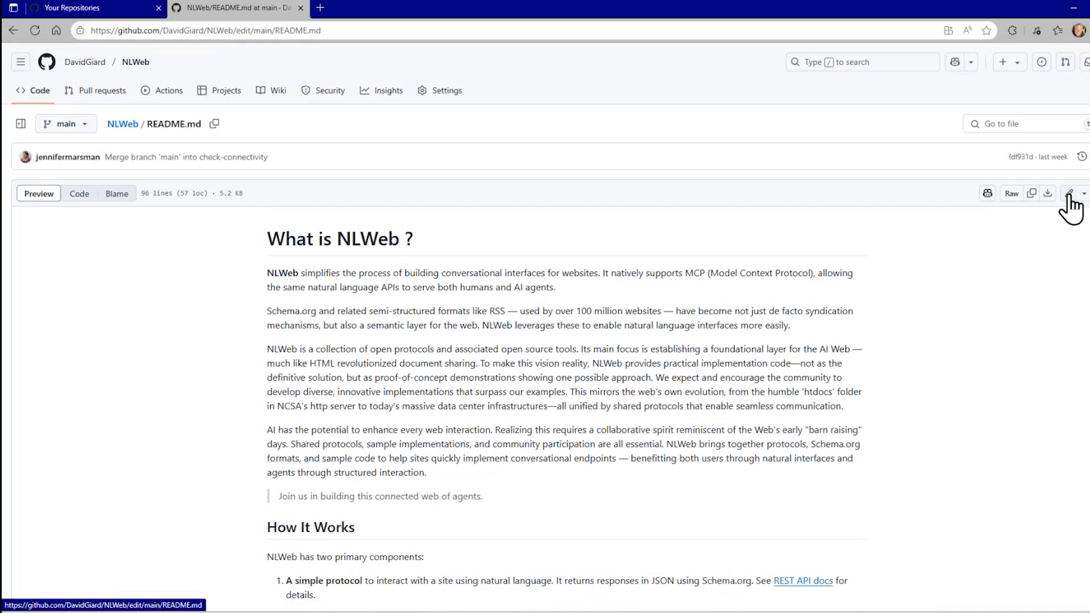
{"action": "left_click", "coordinate": [1072, 193]}
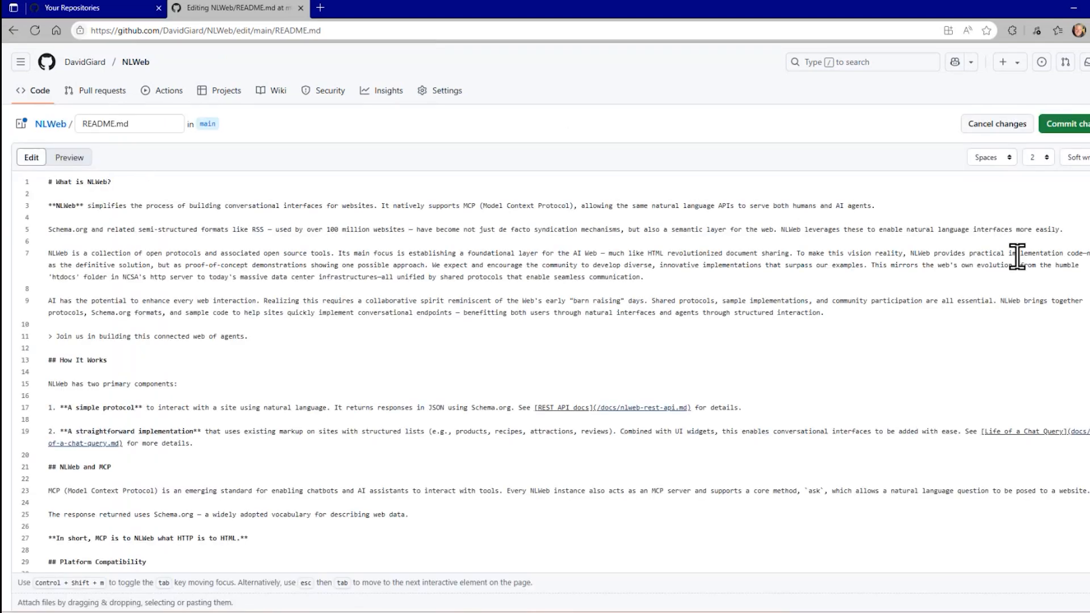
{"action": "left_click", "coordinate": [1068, 122]}
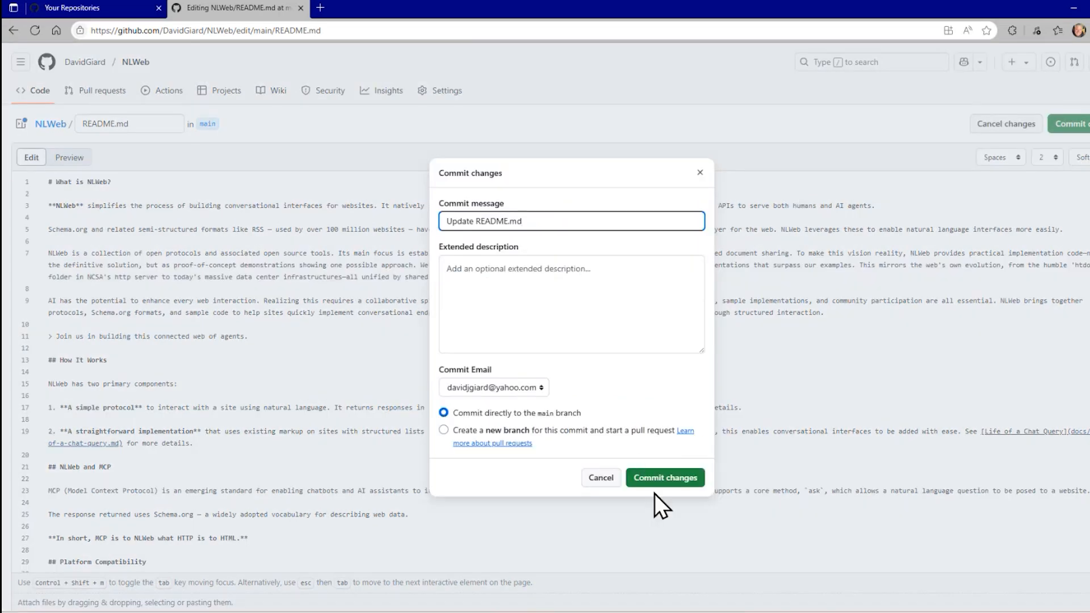
{"action": "left_click", "coordinate": [664, 478]}
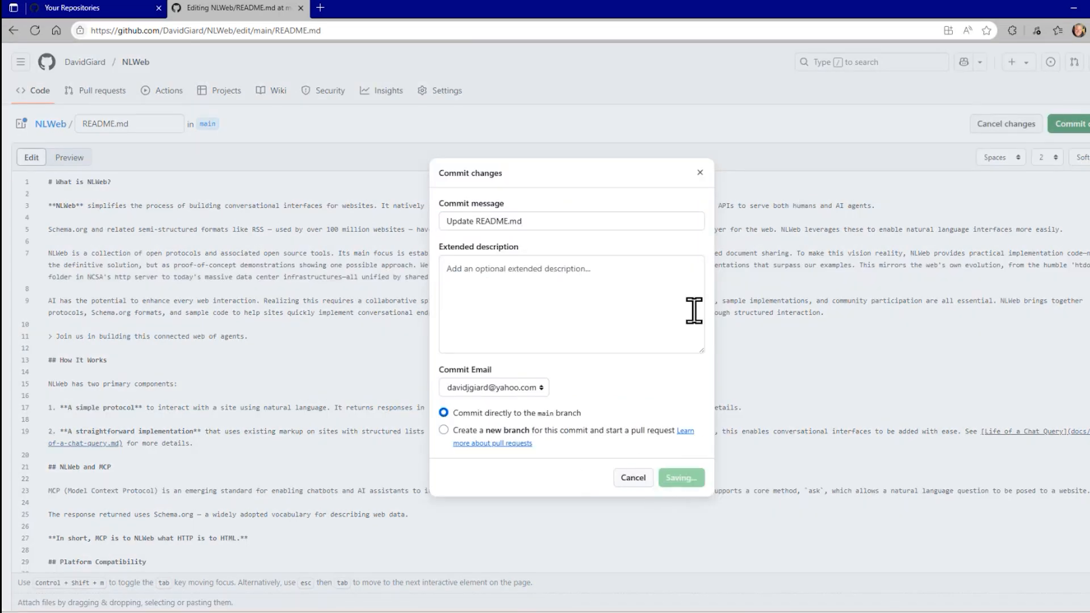
{"action": "left_click", "coordinate": [679, 478]}
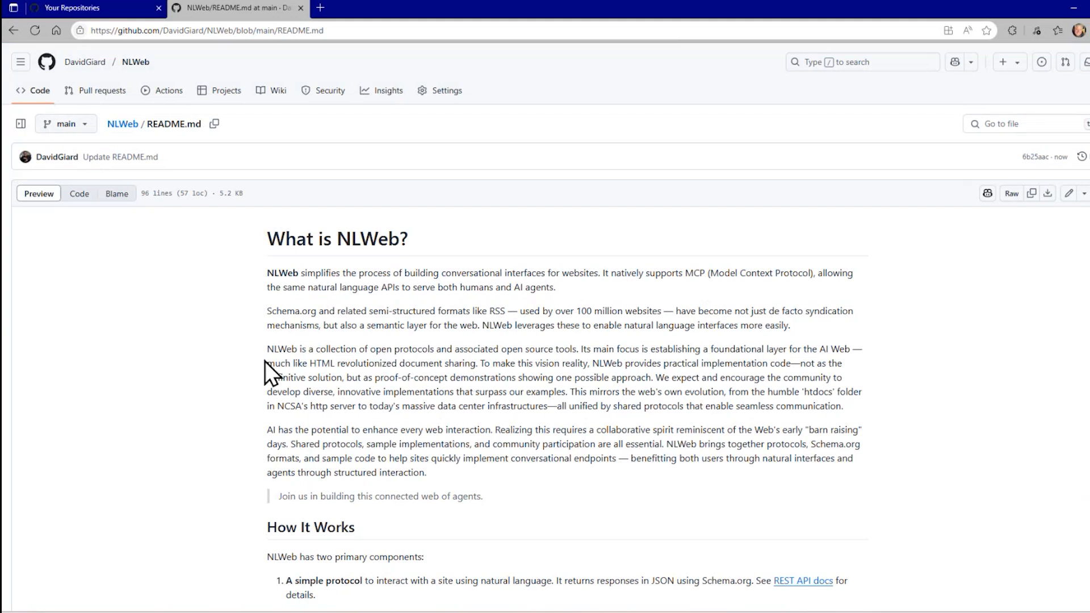
{"action": "mouse_move", "coordinate": [235, 356]}
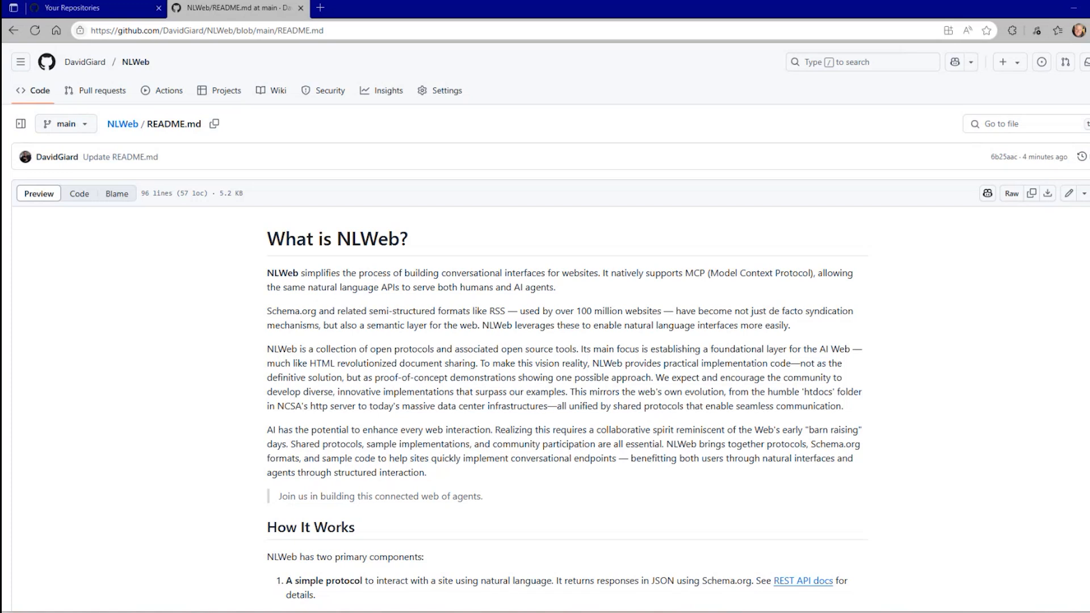
{"action": "mouse_move", "coordinate": [419, 367]}
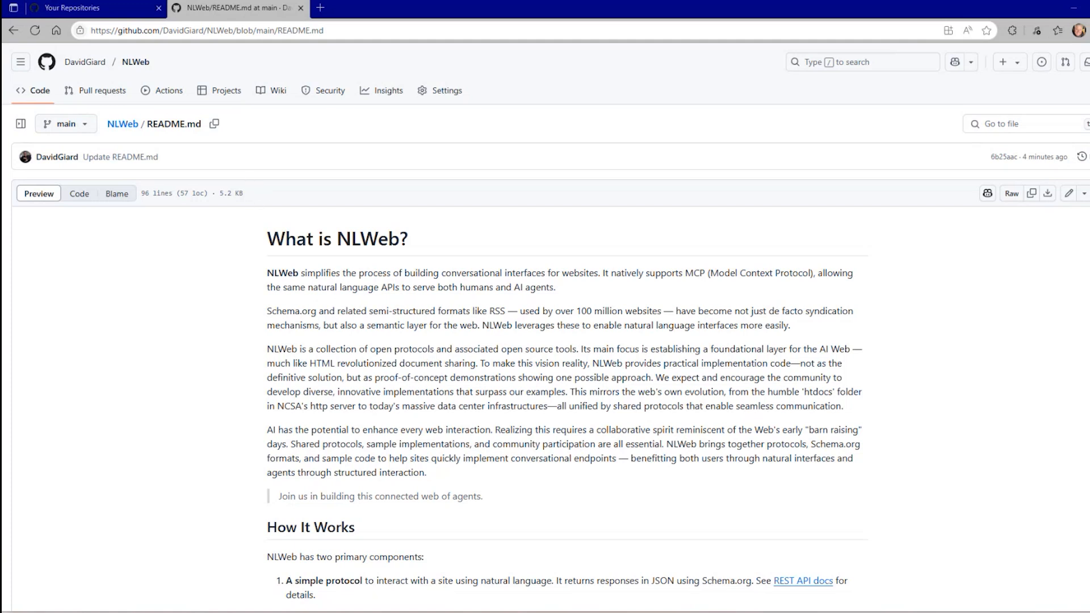
{"action": "mouse_move", "coordinate": [169, 451]}
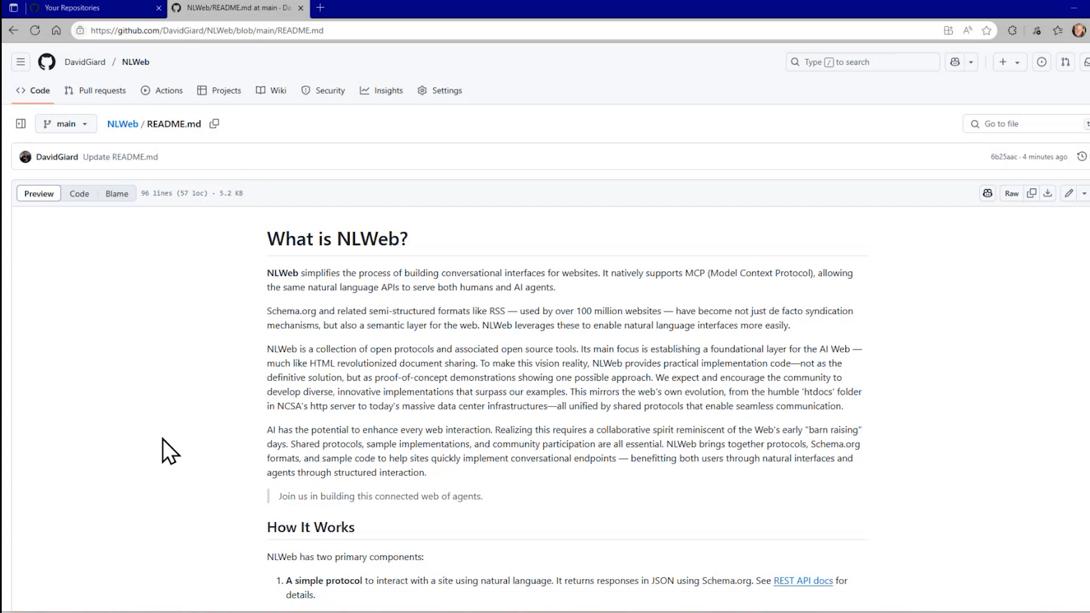
{"action": "mouse_move", "coordinate": [396, 351]}
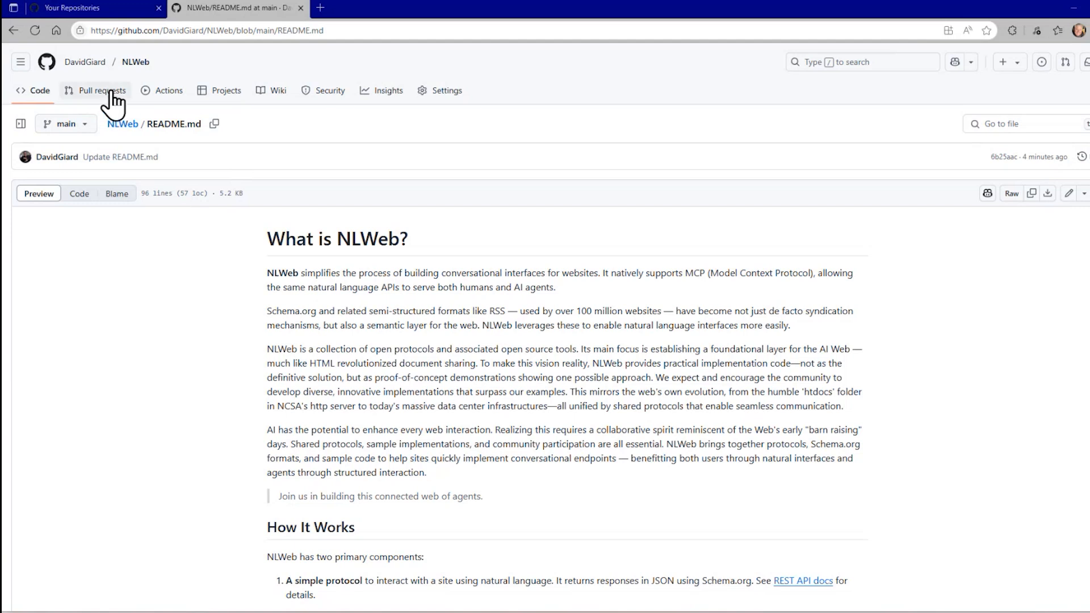
{"action": "mouse_move", "coordinate": [103, 91]}
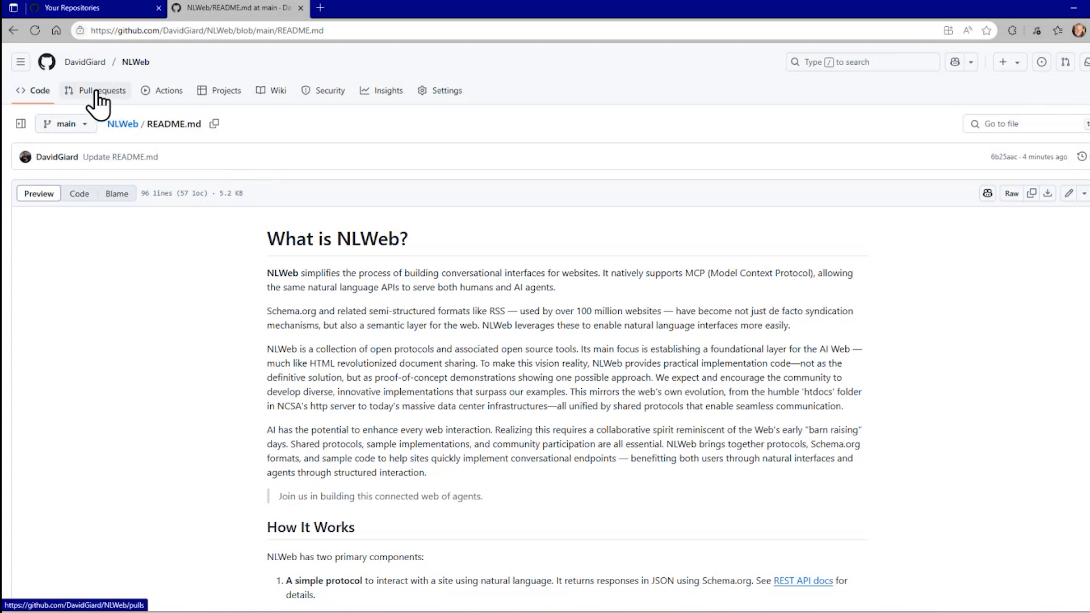
Compare the fork's main against microsoft/NLWeb main, passing the Microsoft Open Source sign-on.
{"action": "left_click", "coordinate": [102, 90]}
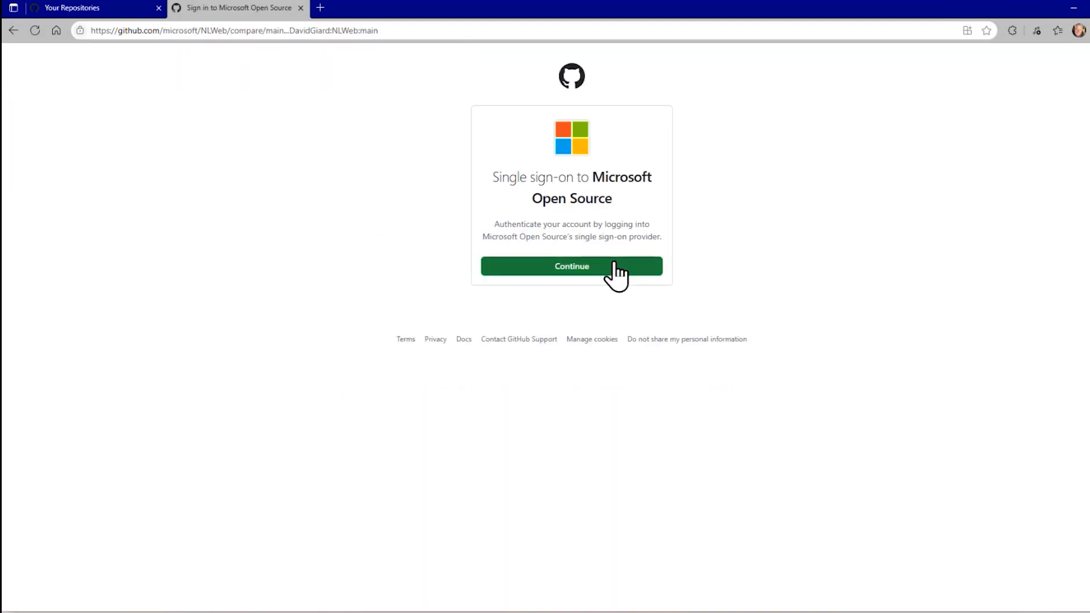
{"action": "left_click", "coordinate": [571, 266]}
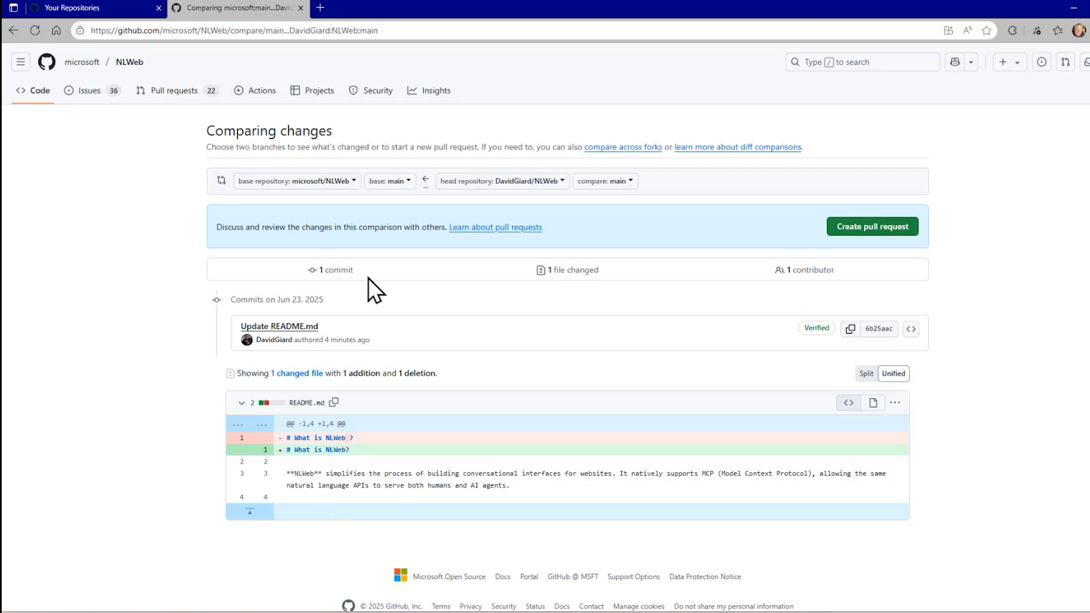
Create the pull request 'Update README.md' into microsoft/NLWeb main with an empty description.
{"action": "left_click", "coordinate": [872, 226]}
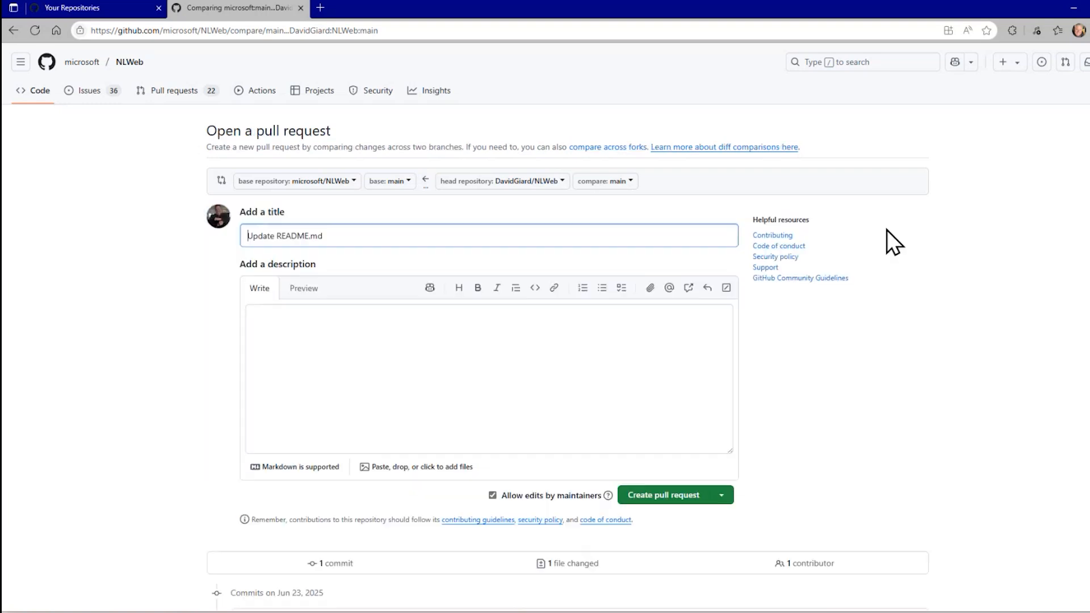
{"action": "left_click", "coordinate": [379, 236]}
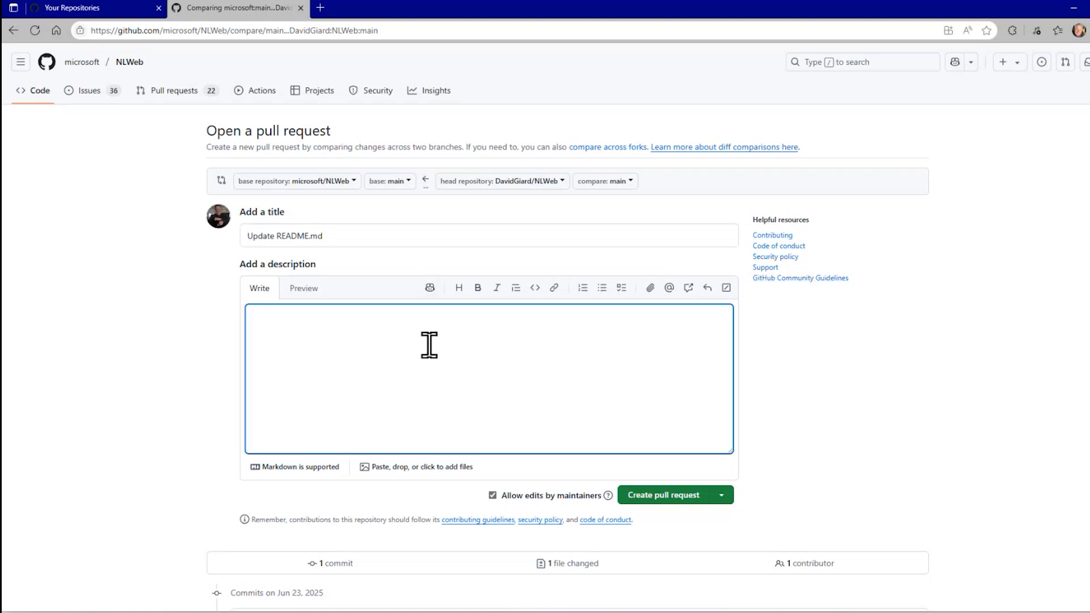
{"action": "left_click", "coordinate": [662, 494]}
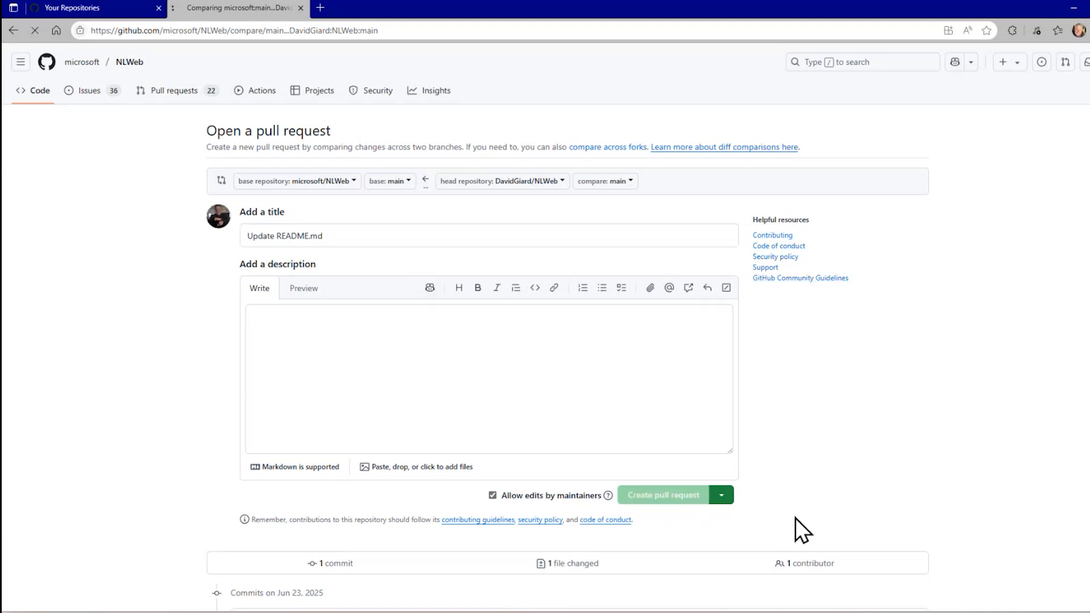
View pull request #228 on microsoft/NLWeb and review its status checks and comment area.
{"action": "left_click", "coordinate": [662, 495]}
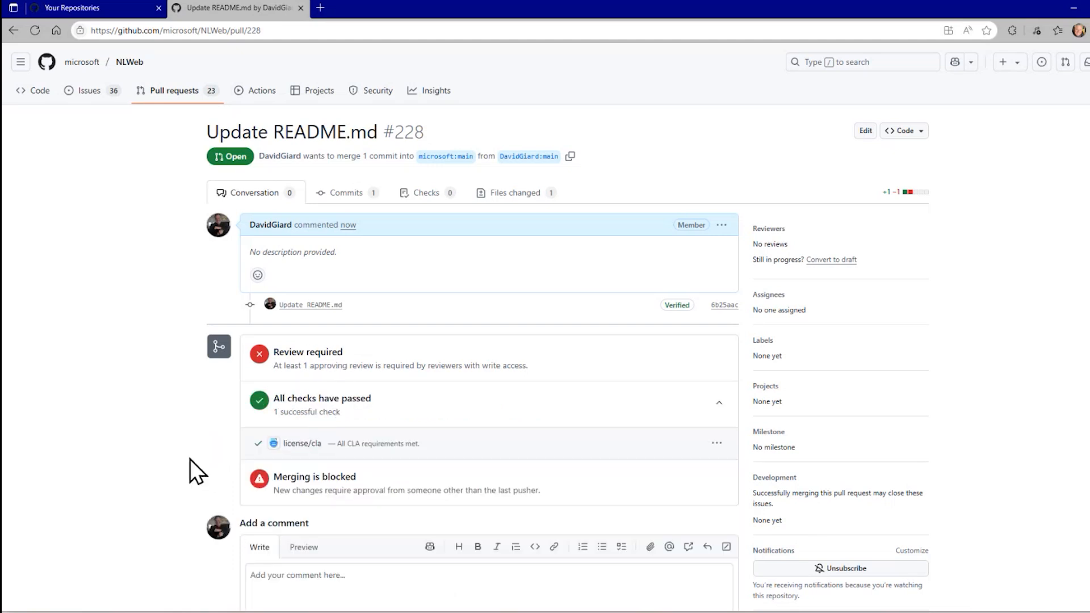
{"action": "scroll", "scroll_direction": "down", "scroll_amount": 3}
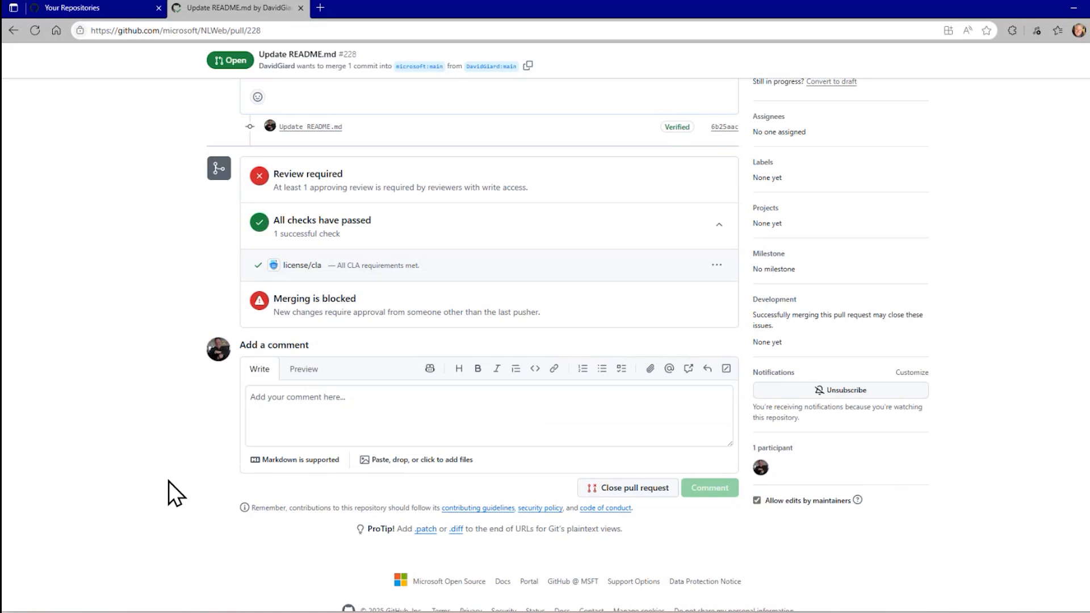